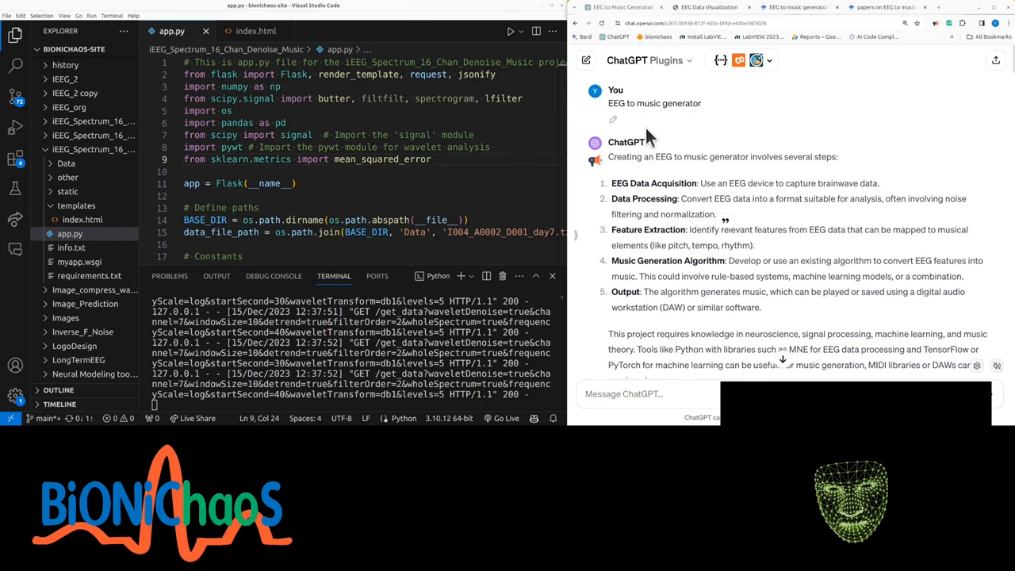
Step: Keep the chat in plugins mode with ScholarAI enabled from the plugin list
left_click(768, 60)
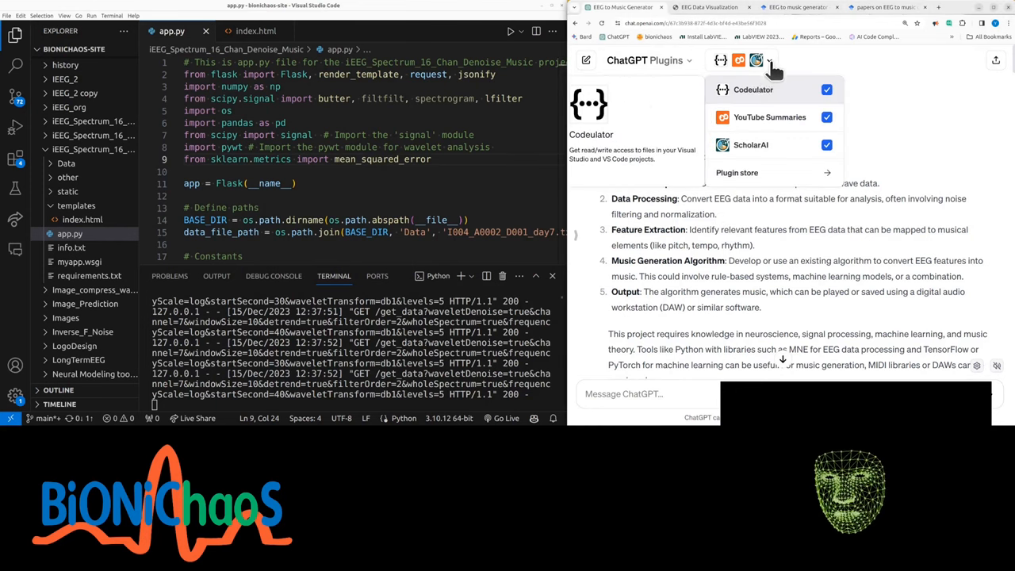
mouse_move(769, 145)
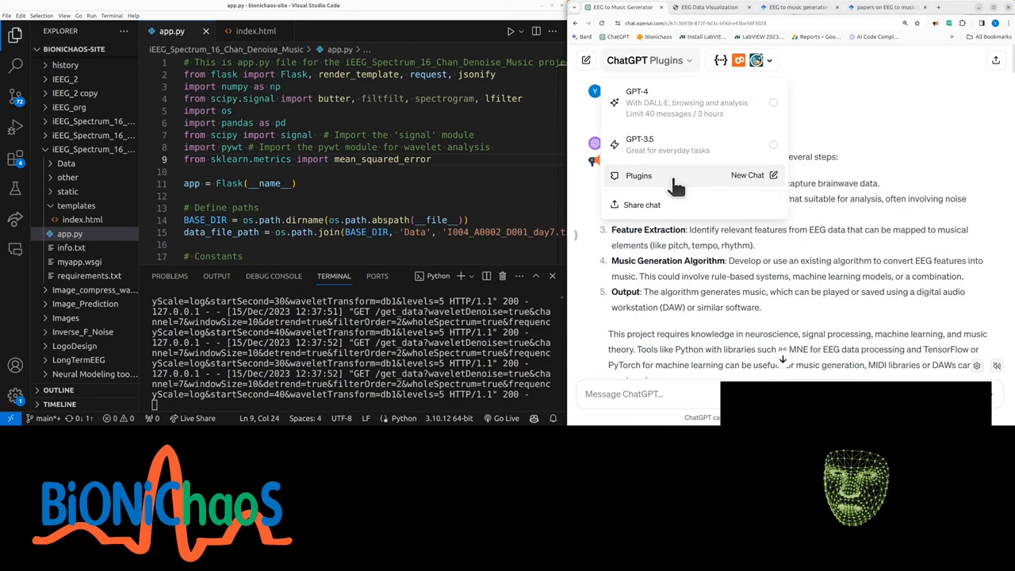
mouse_move(726, 177)
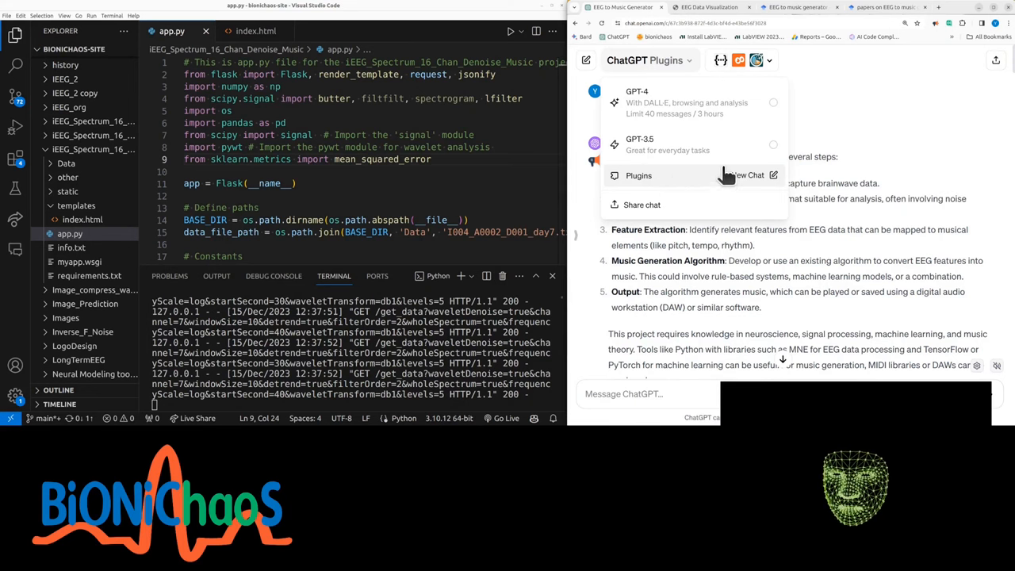
left_click(637, 174)
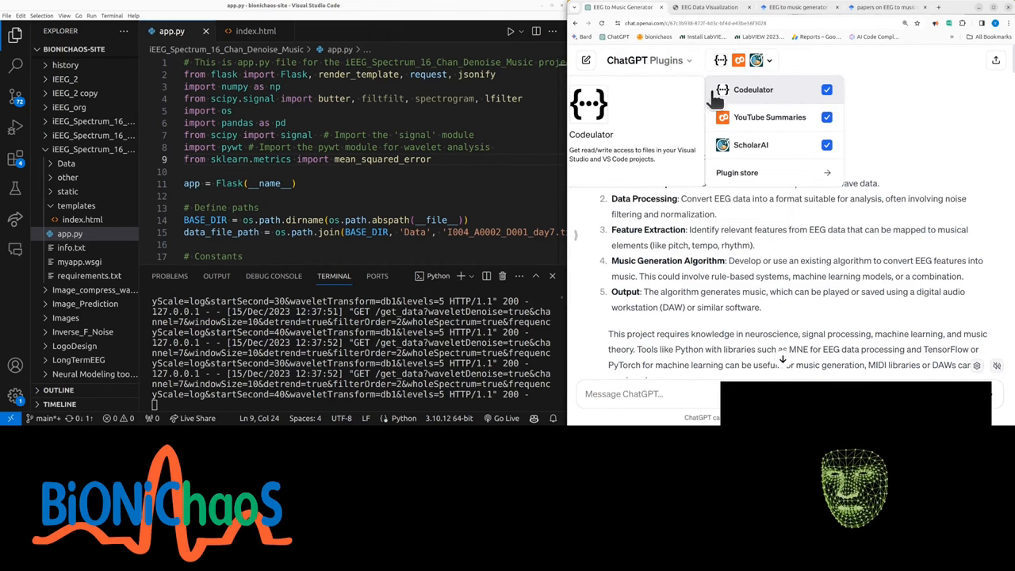
mouse_move(769, 102)
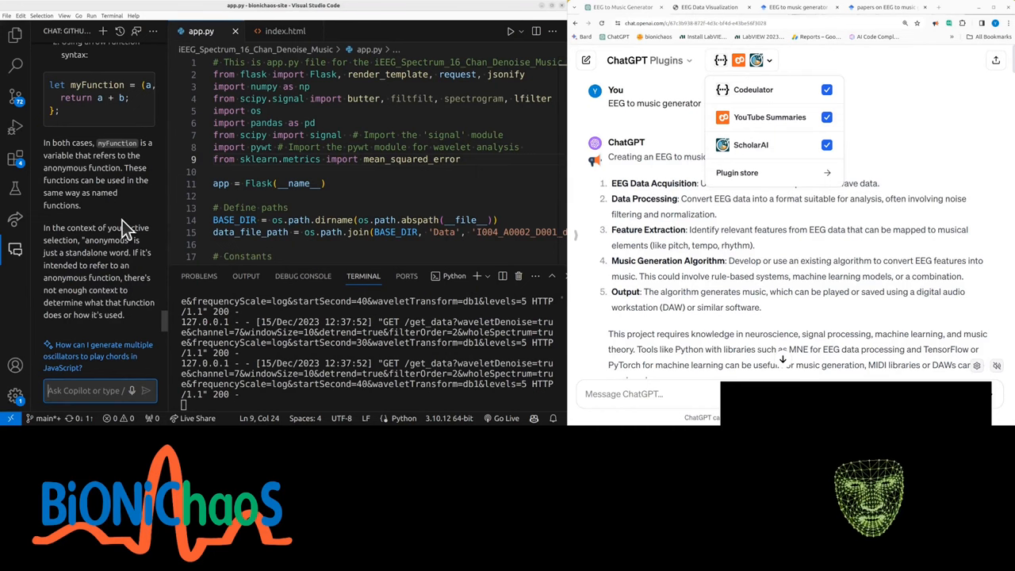
mouse_move(750, 145)
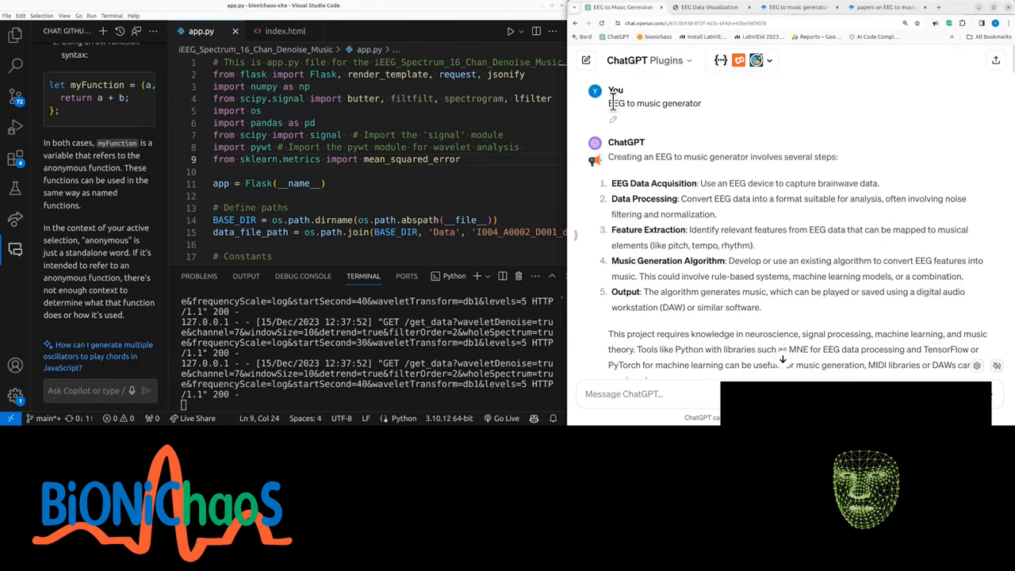
Step: Read through ScholarAI's reply listing EEG-to-music papers with authors and abstracts
scroll("down", 3)
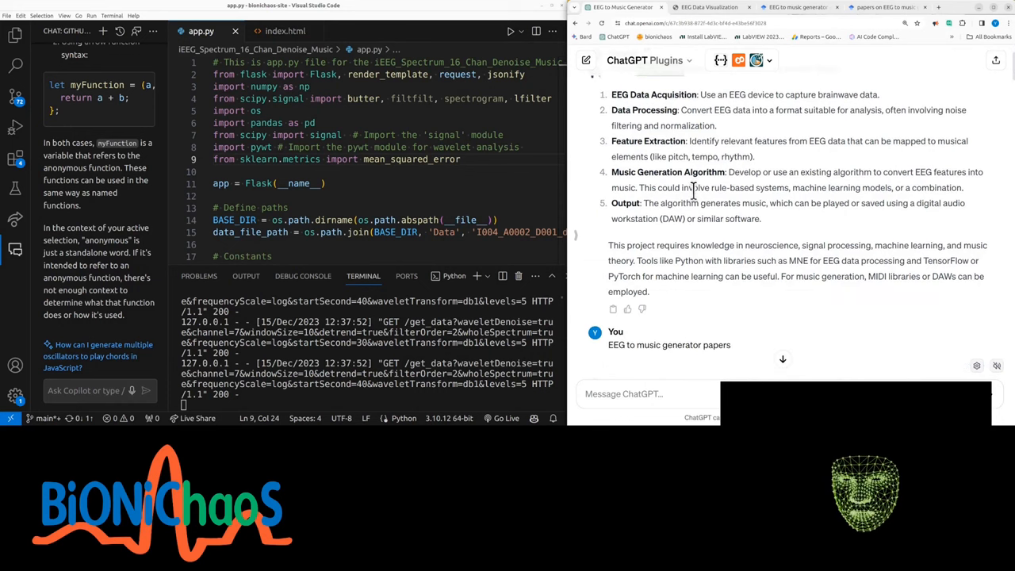
double_click(674, 187)
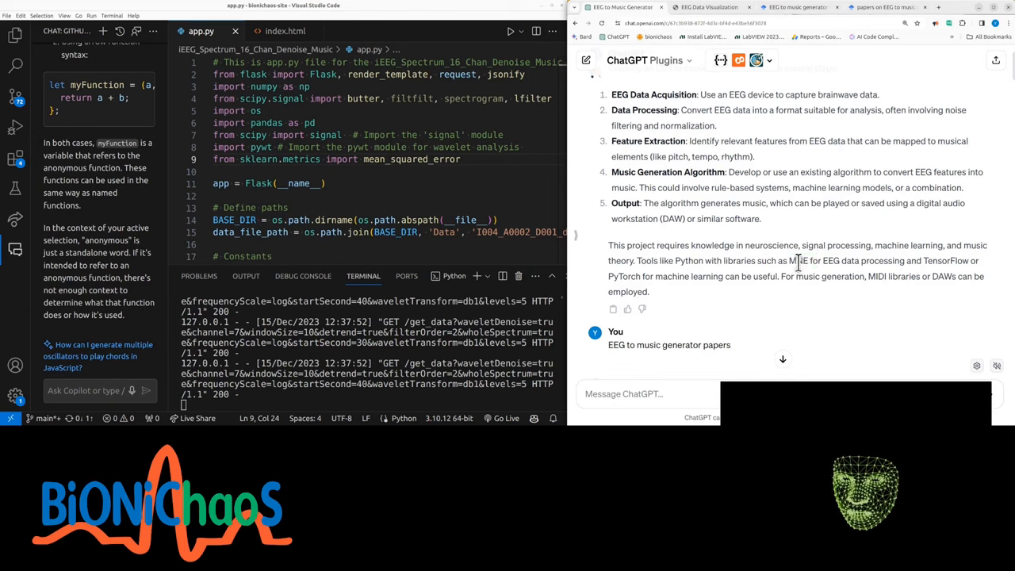
double_click(799, 260)
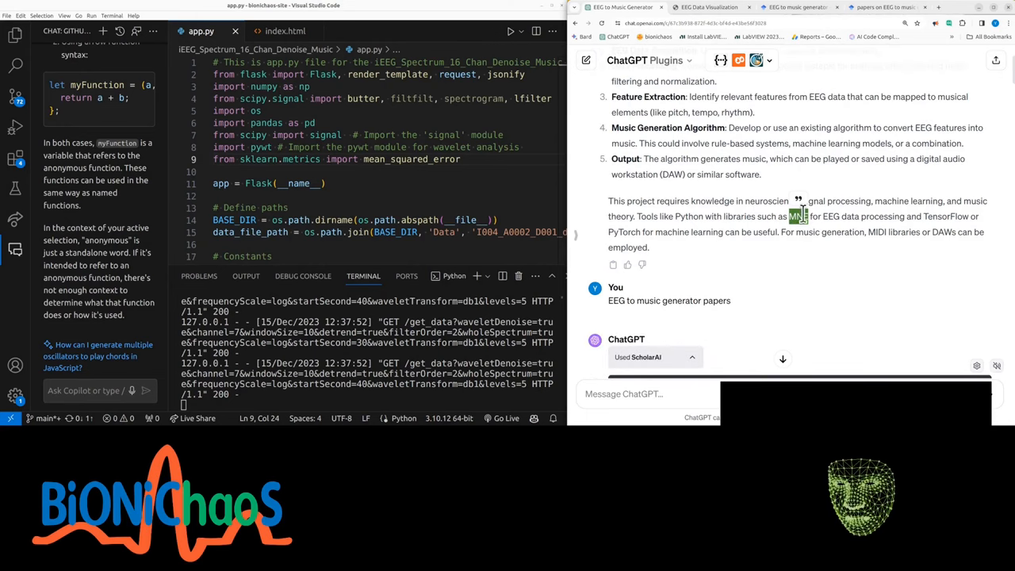
scroll("down", 3)
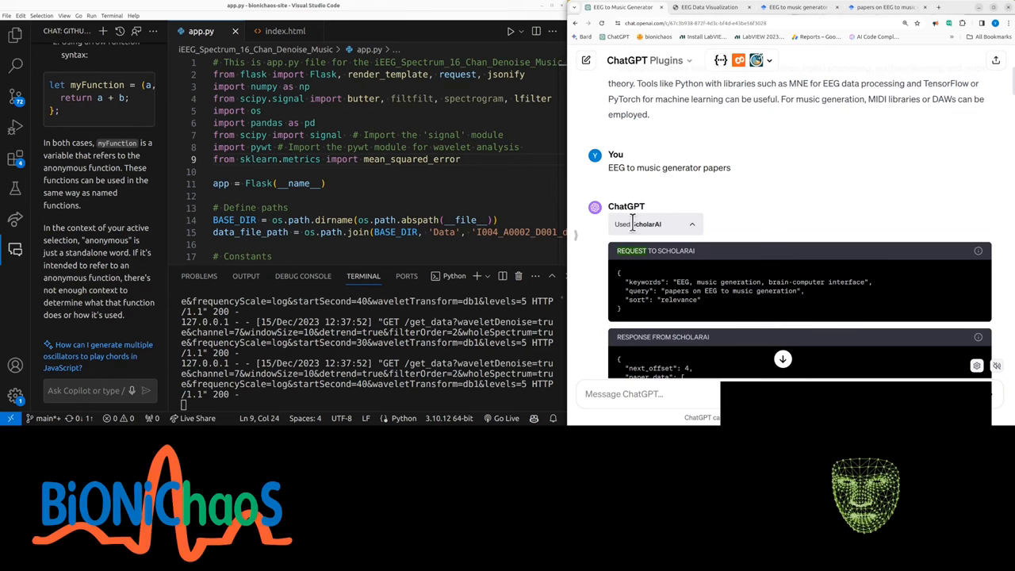
scroll("down", 3)
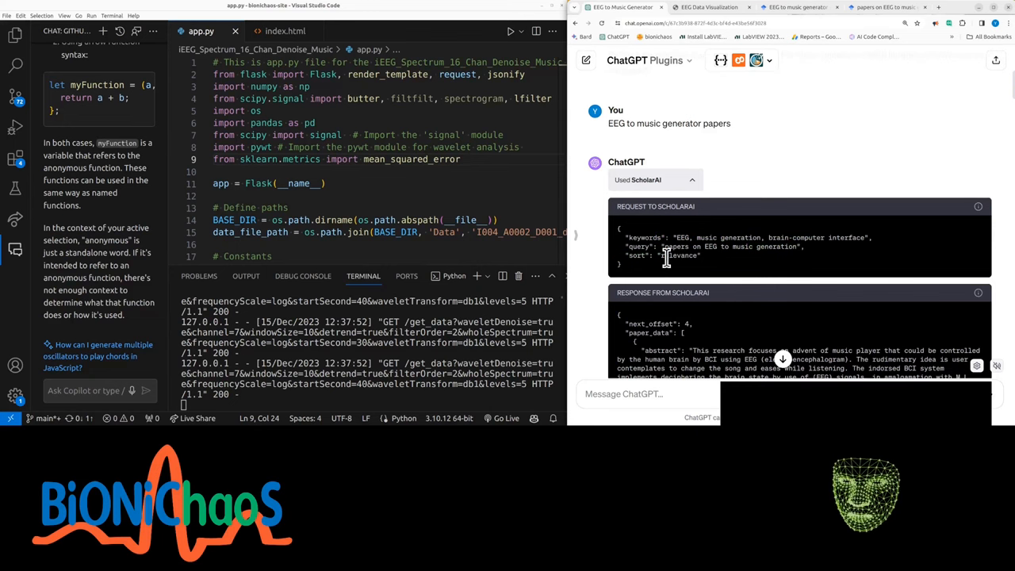
scroll("down", 3)
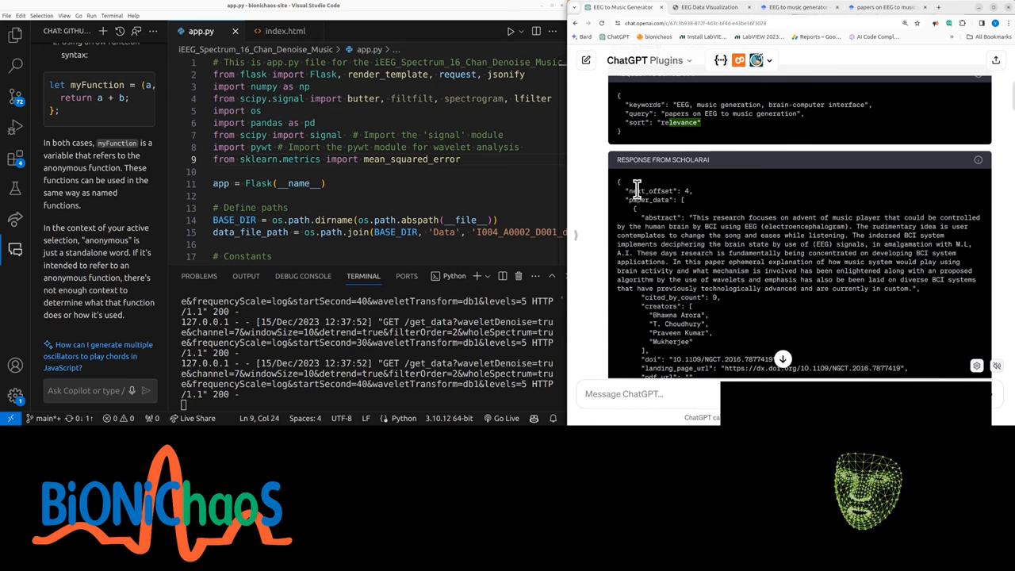
double_click(653, 190)
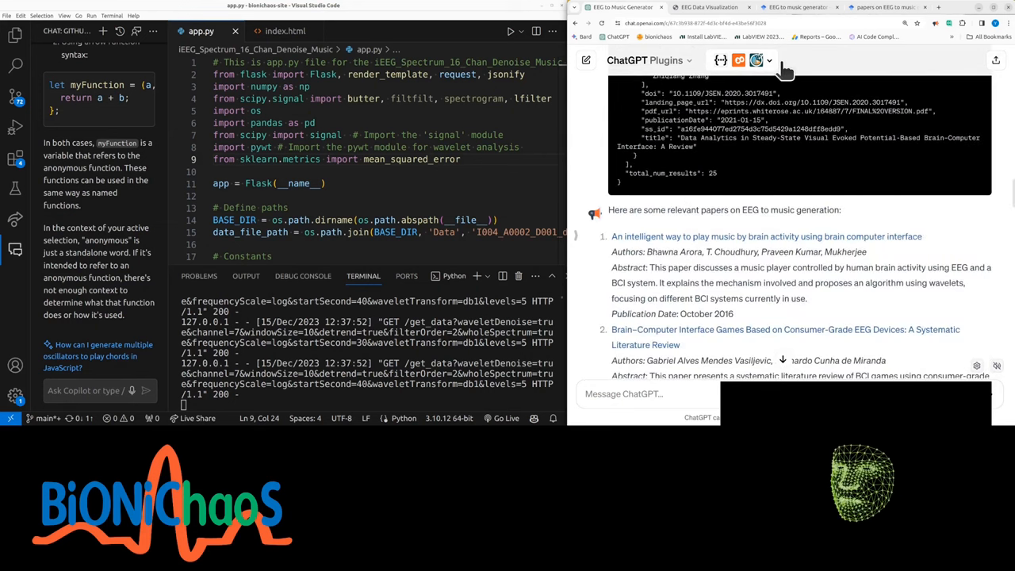
Step: Review Google Scholar's results for the broader EEG-to-music generation query, led by brain-computer music interfacing papers
left_click(796, 6)
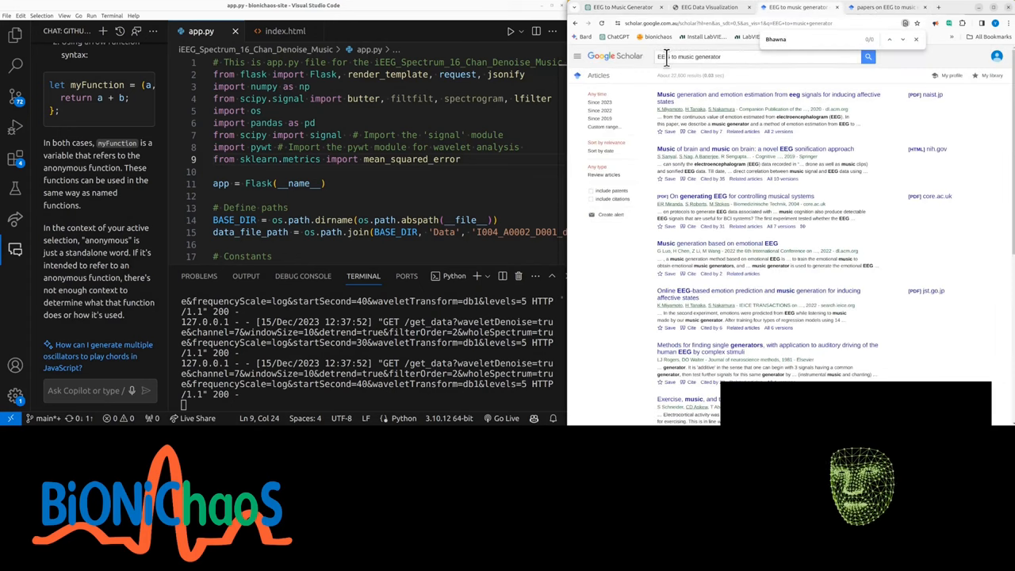
mouse_move(714, 117)
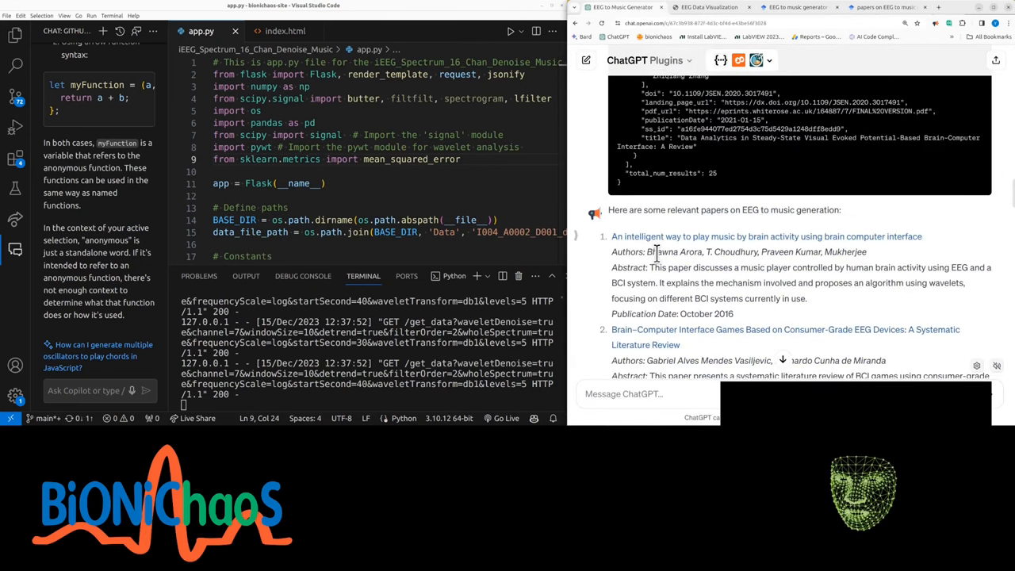
scroll("down", 3)
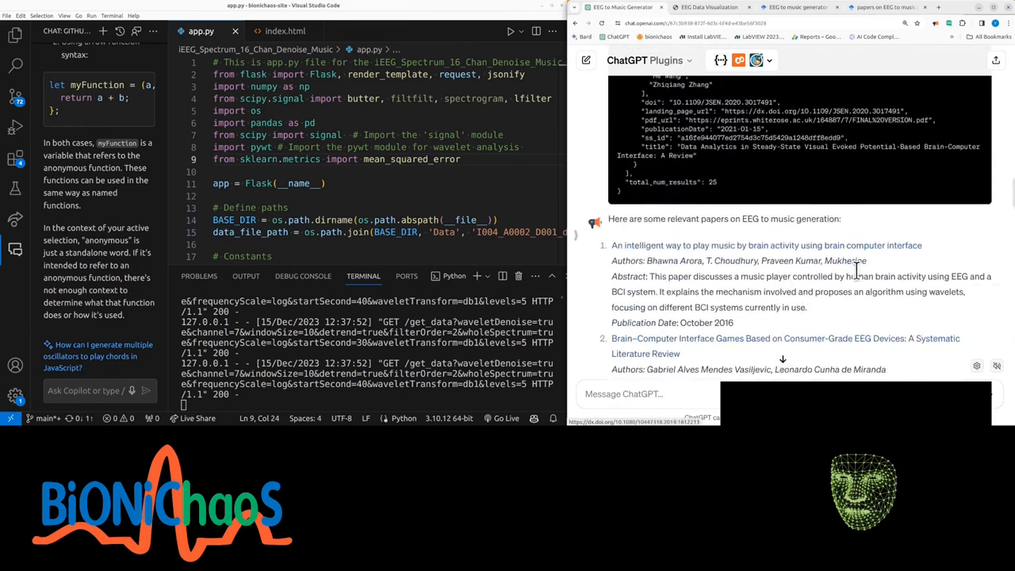
scroll("down", 3)
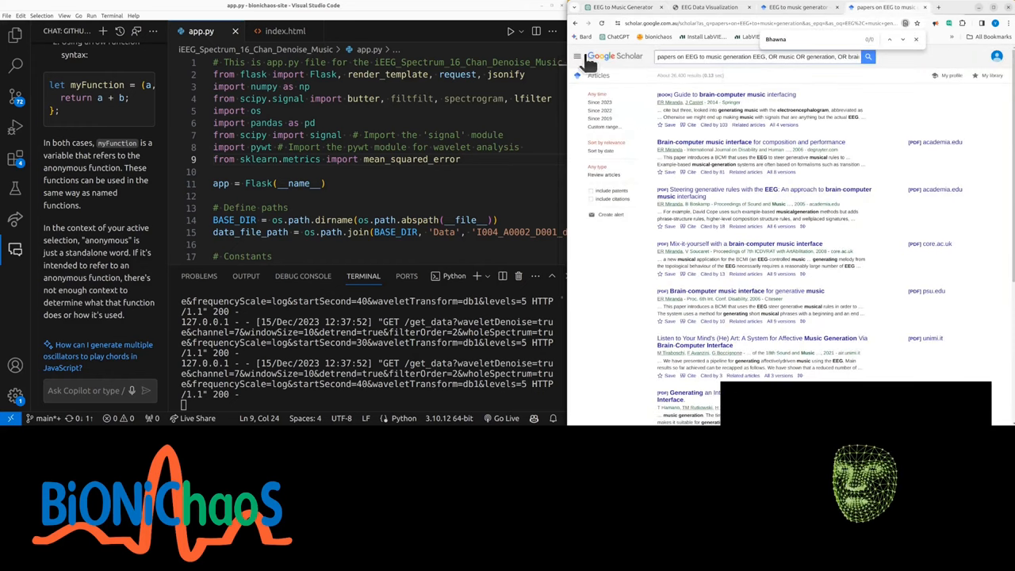
Step: Run an Advanced search with exact phrases 'music generation' and 'brain computer interface'
left_click(609, 193)
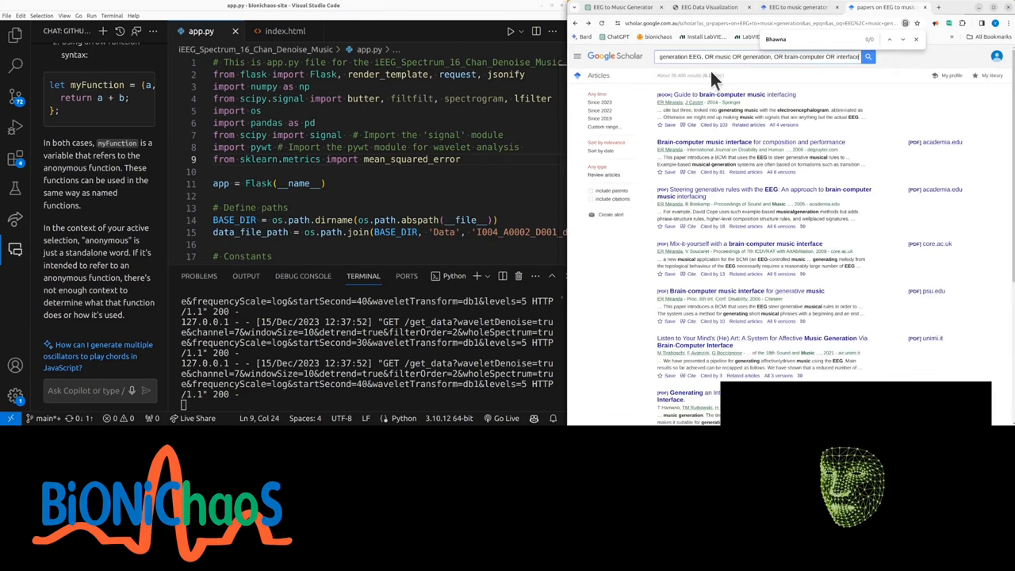
triple_click(758, 58)
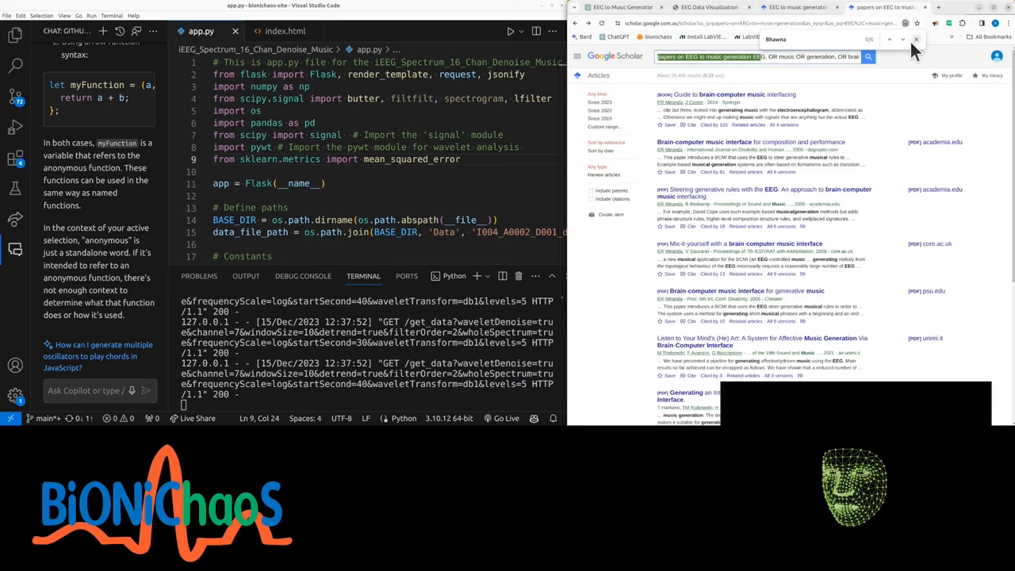
mouse_move(604, 176)
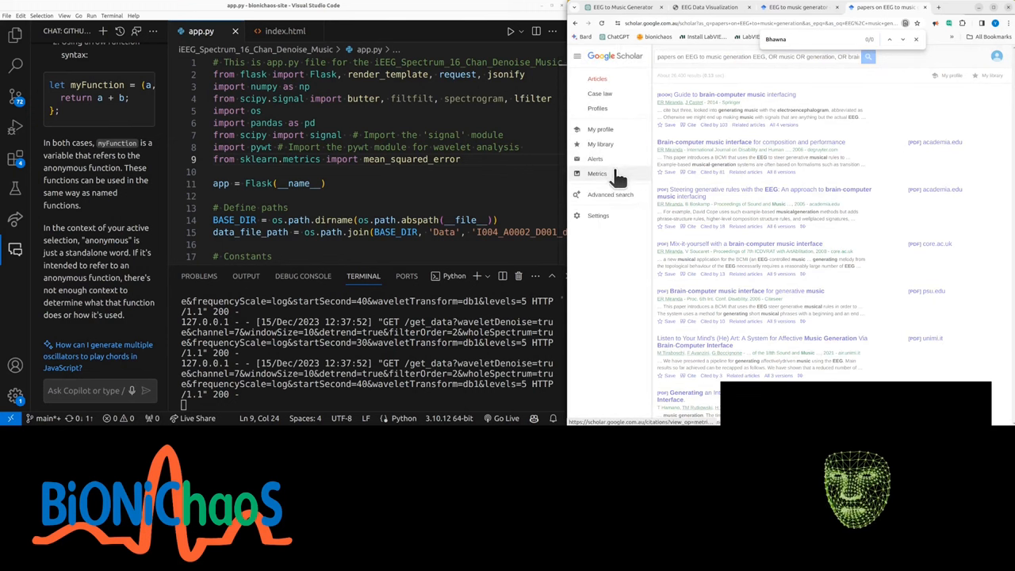
left_click(609, 193)
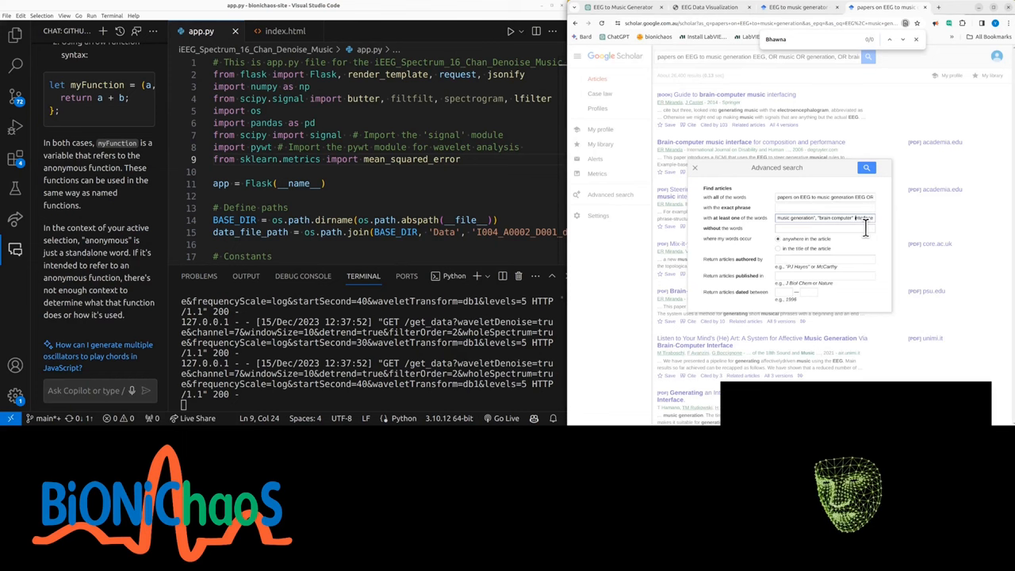
left_click(866, 168)
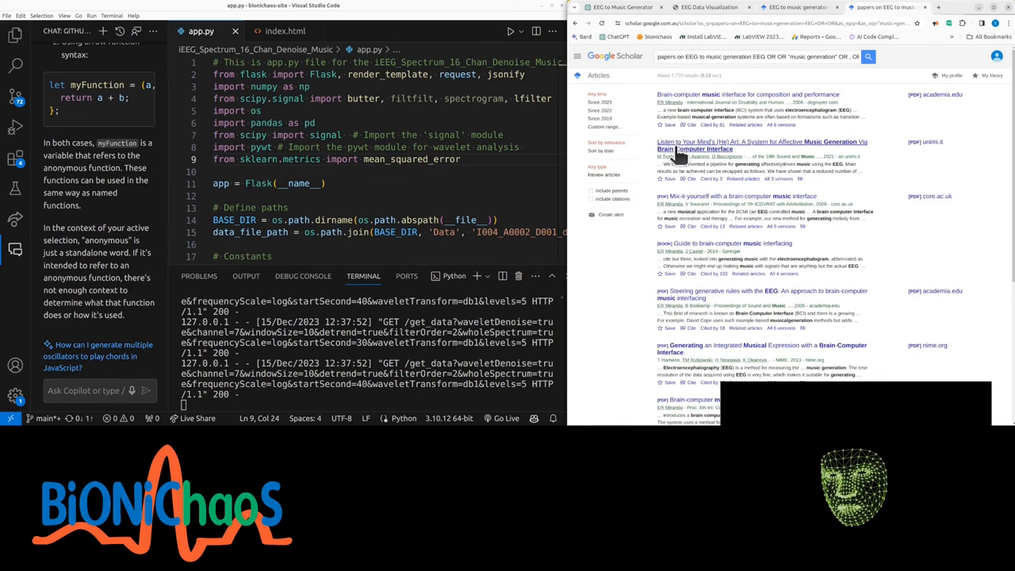
Step: Browse the refined results down to the 2016 IEEE EEG-controlled music player paper
scroll("down", 3)
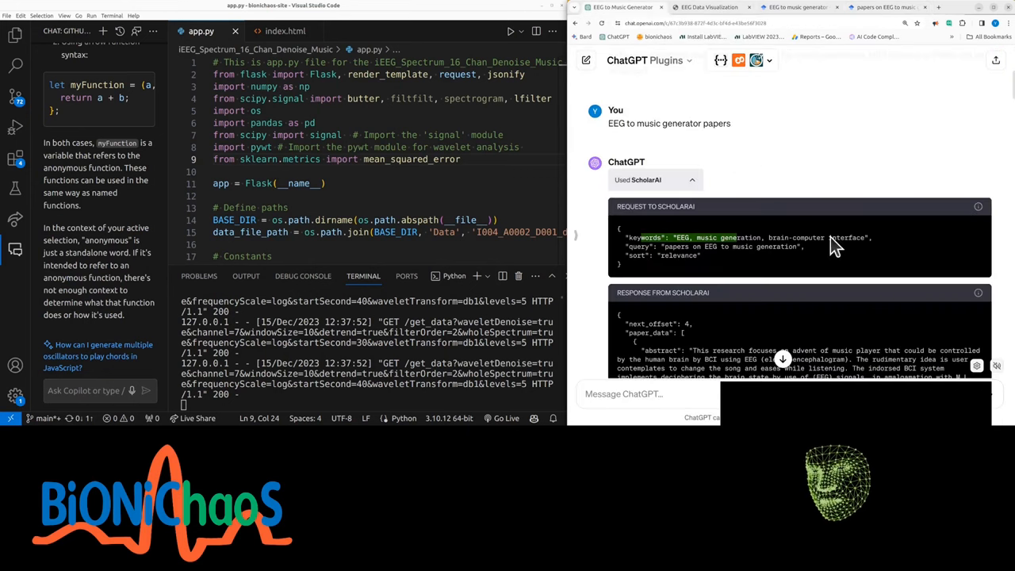
scroll("down", 3)
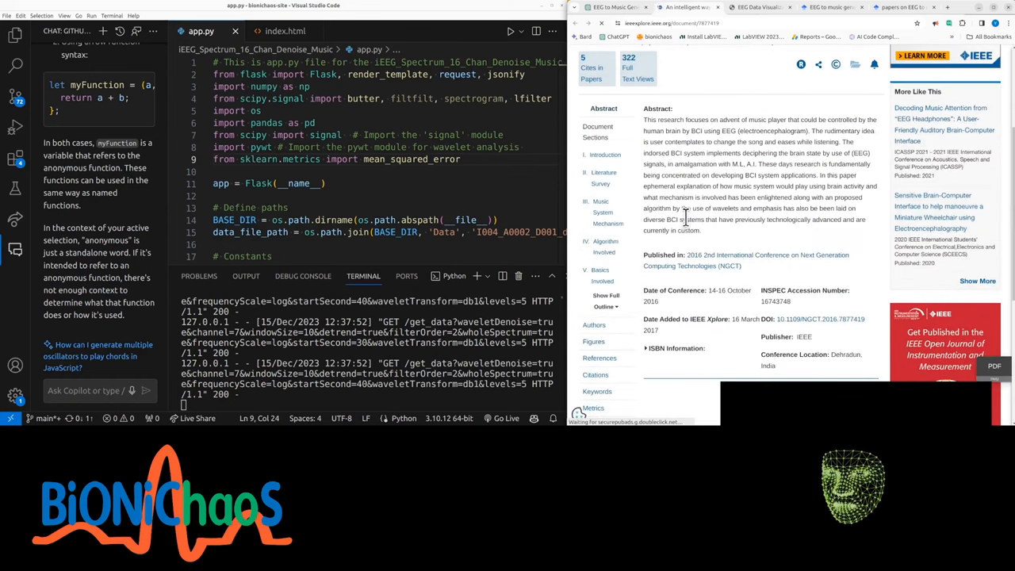
Step: Read the IEEE paper through its flowchart, wavelet-versus-Fourier table, DFT and filter sections
scroll("down", 3)
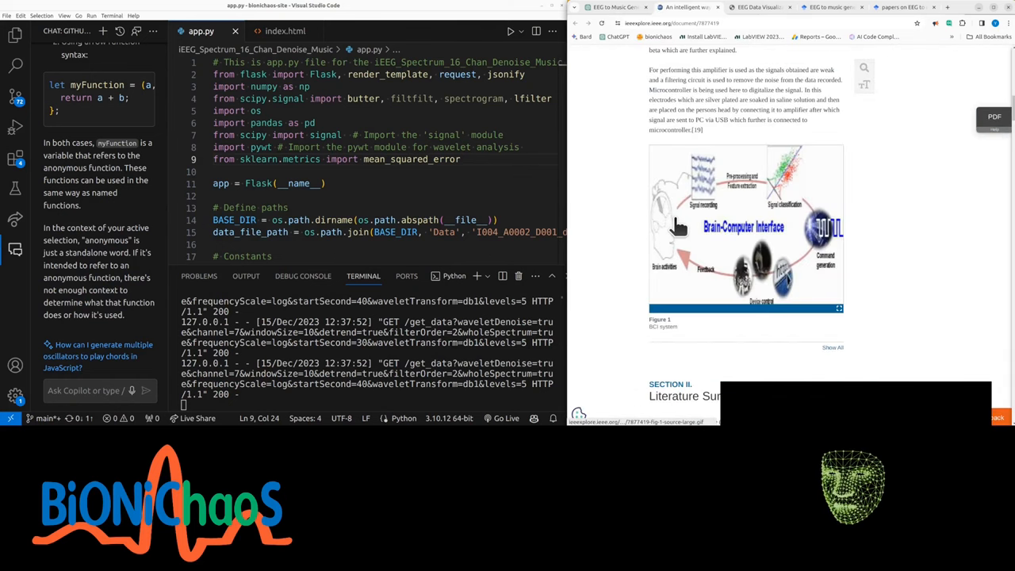
scroll("down", 3)
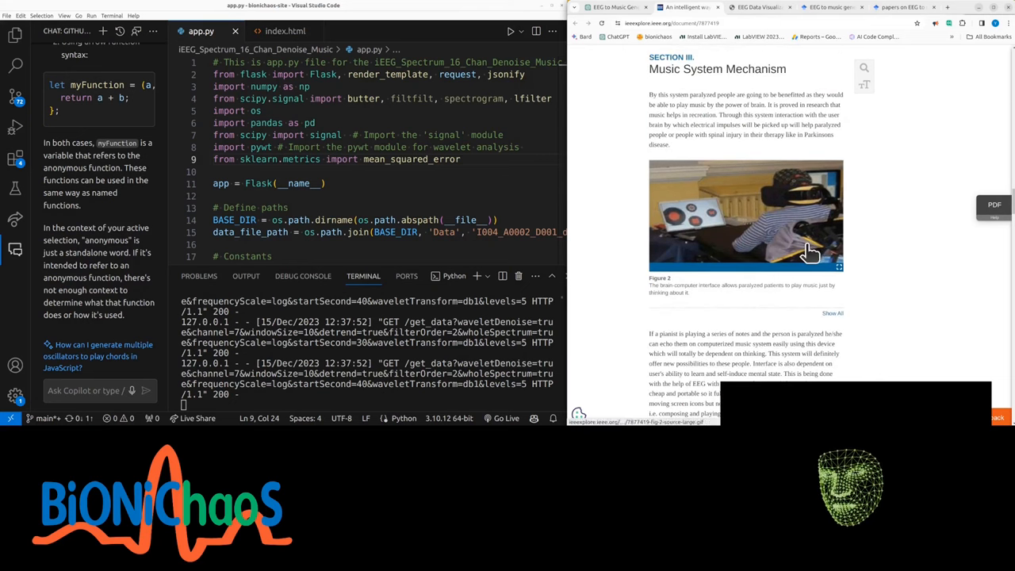
scroll("down", 3)
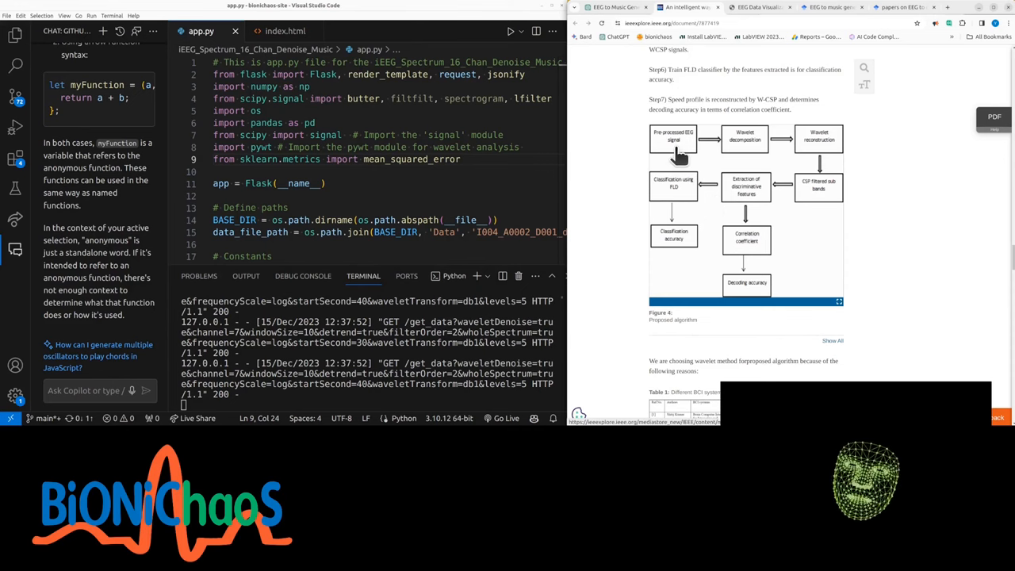
mouse_move(736, 150)
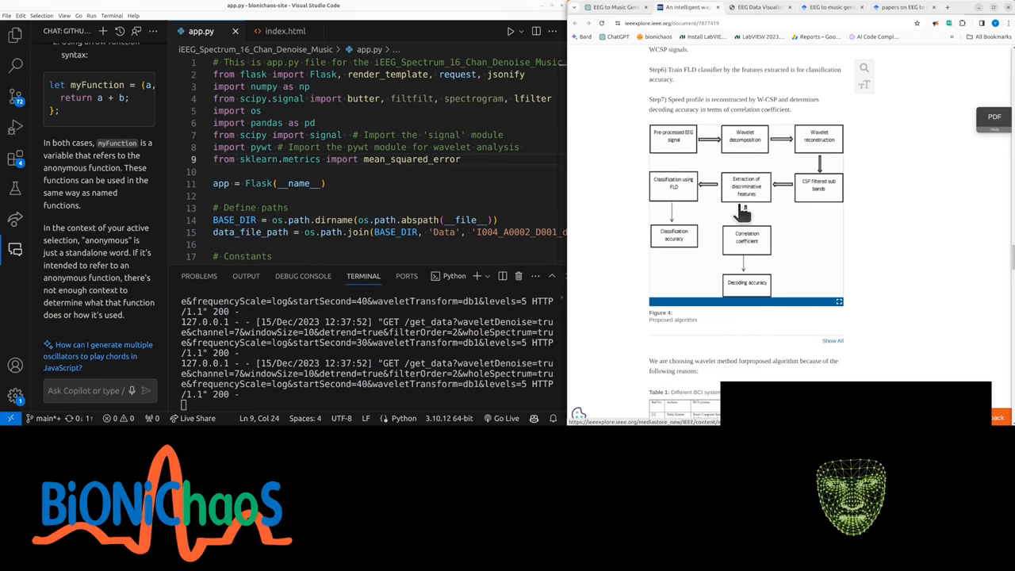
mouse_move(748, 162)
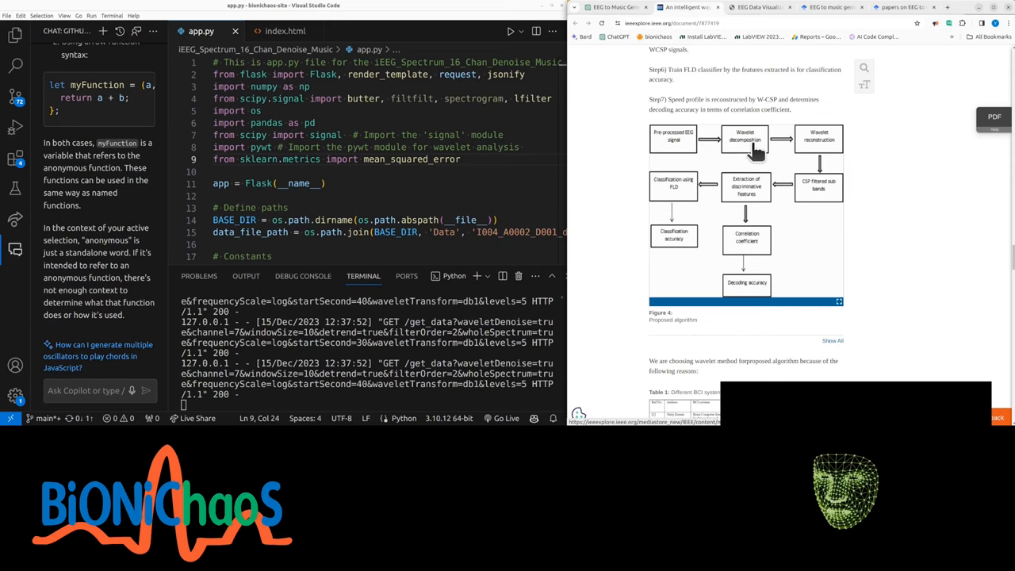
mouse_move(810, 206)
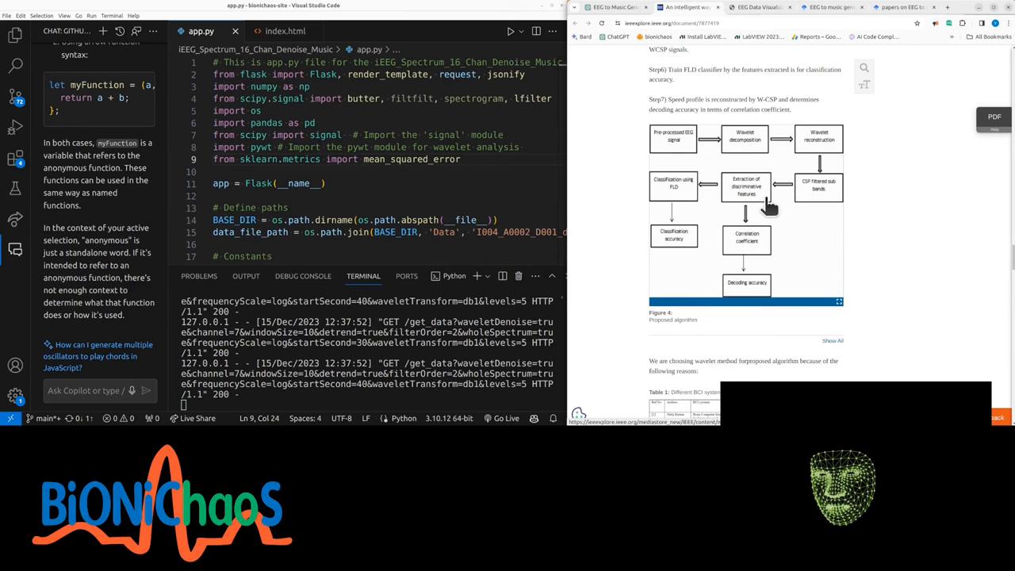
mouse_move(742, 209)
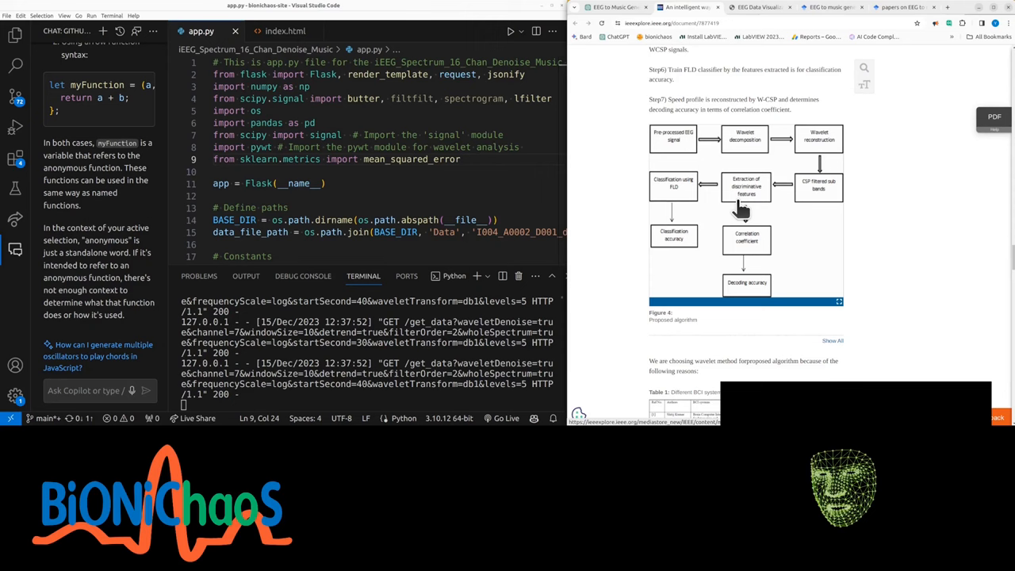
mouse_move(737, 205)
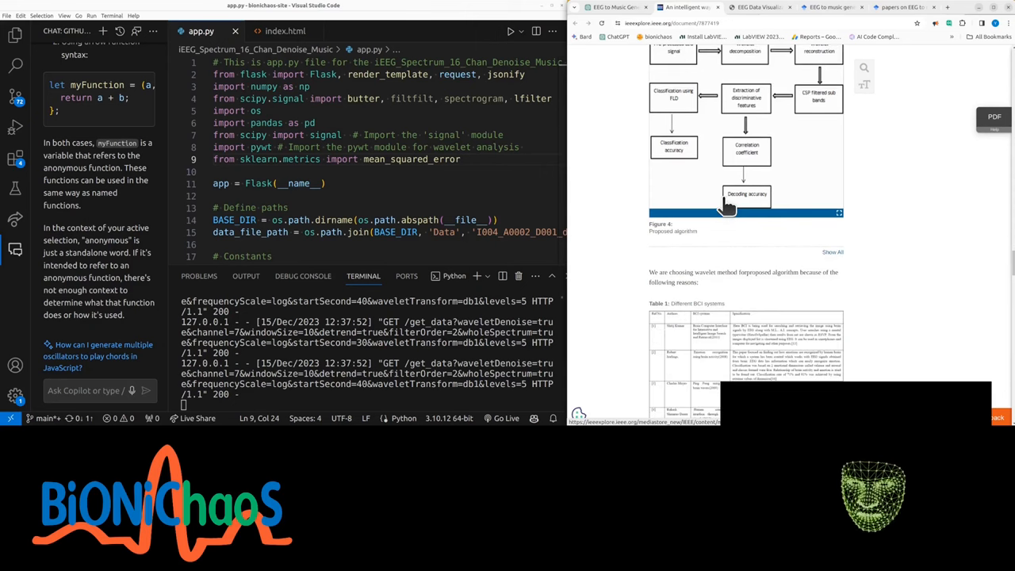
scroll("down", 3)
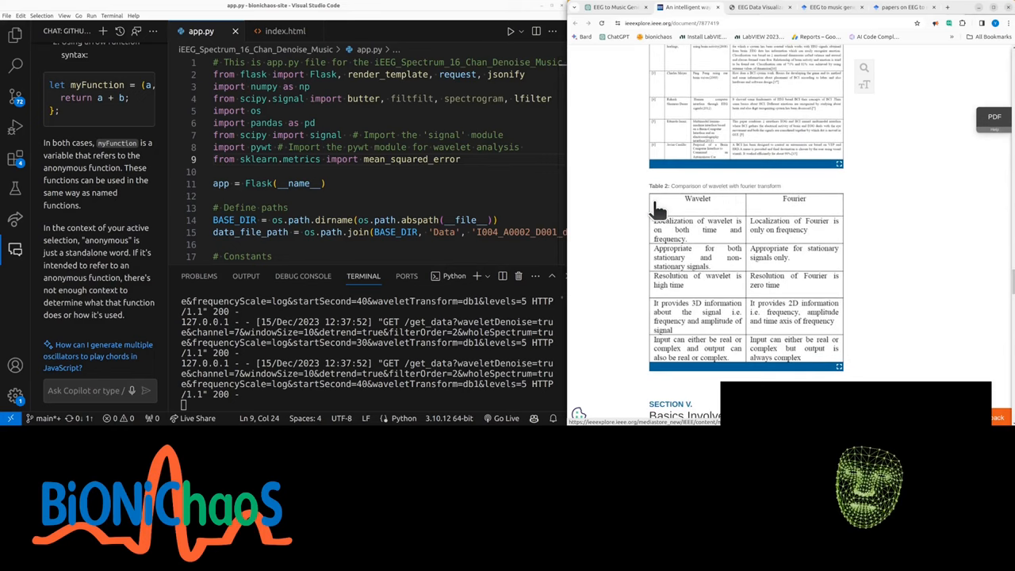
scroll("down", 3)
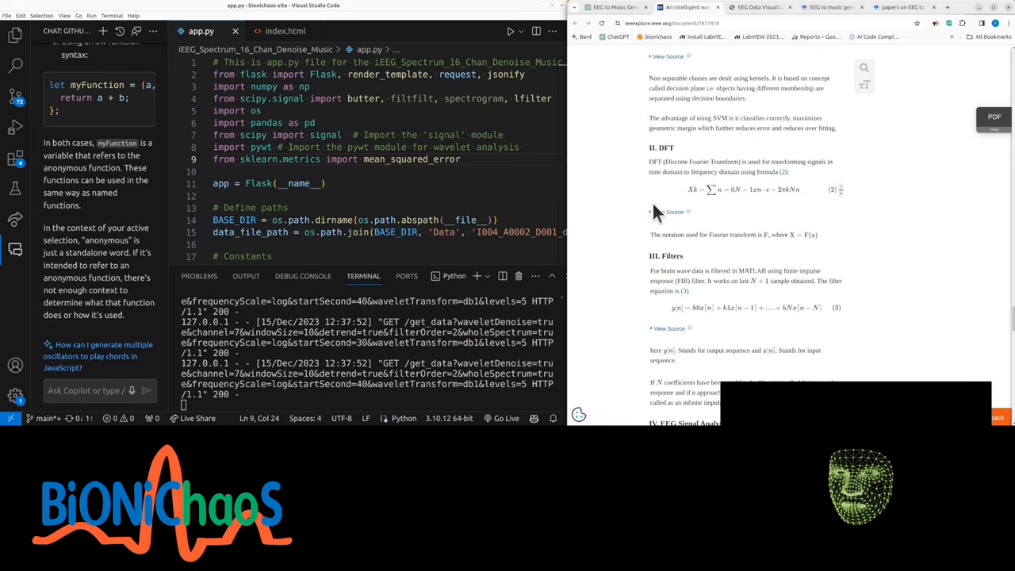
mouse_move(651, 252)
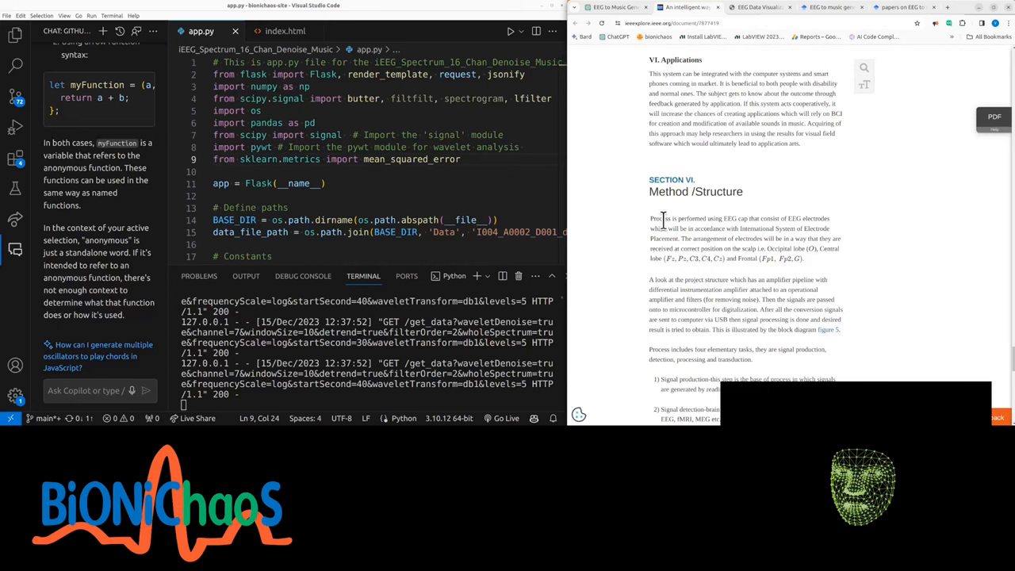
Step: Highlight how the recording process is performed and continue to the Figure 5 project structure diagram
left_click_drag(650, 218, 721, 219)
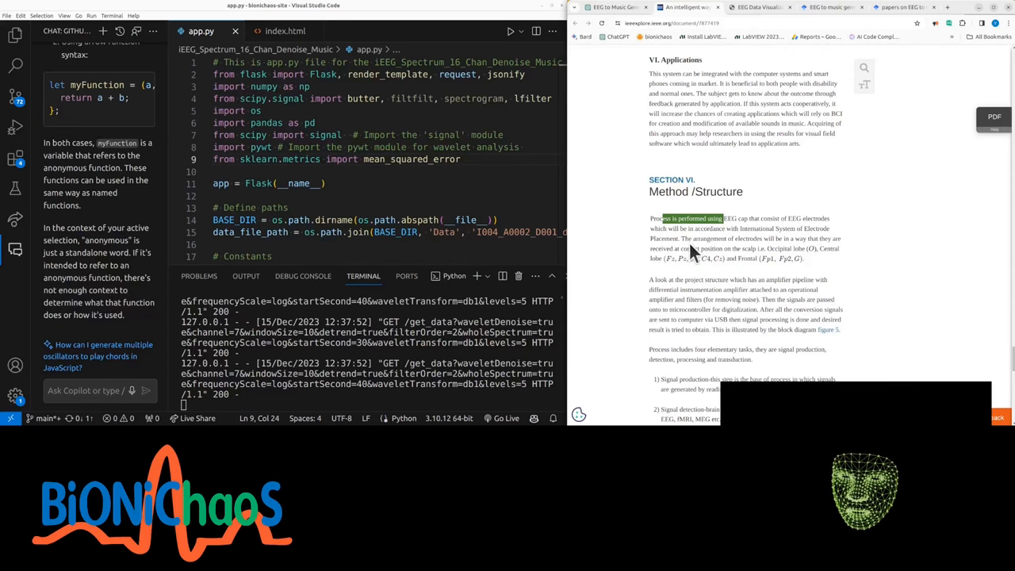
scroll("down", 3)
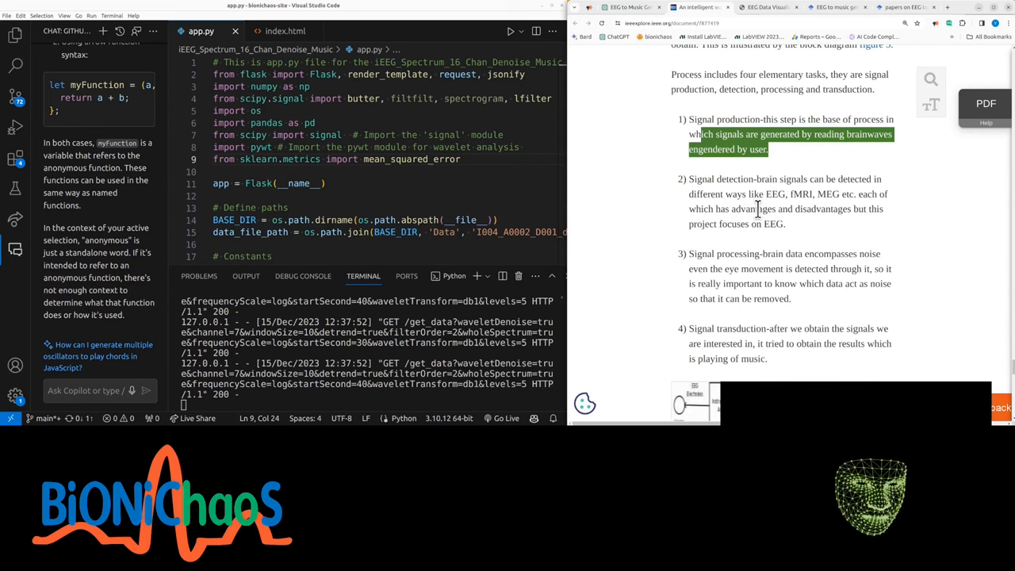
scroll("down", 3)
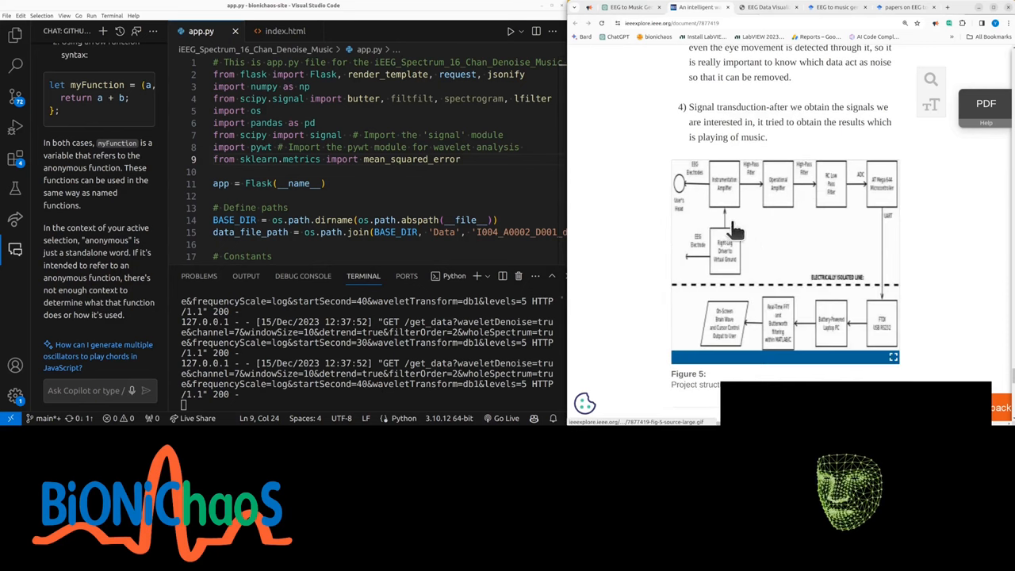
mouse_move(739, 268)
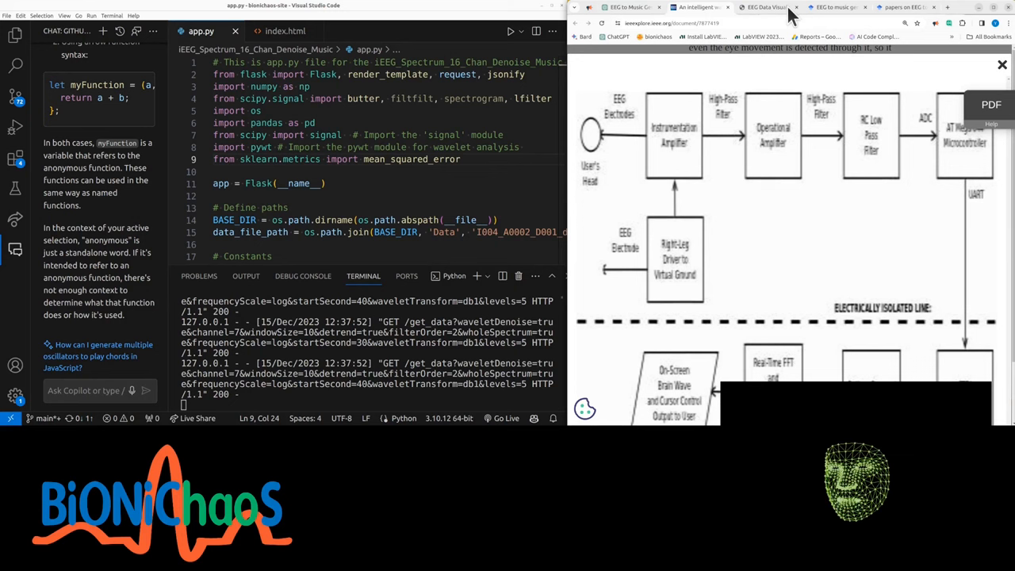
Step: Pass through the Music System Mechanism section and return to the paper's title and abstract
scroll("down", 3)
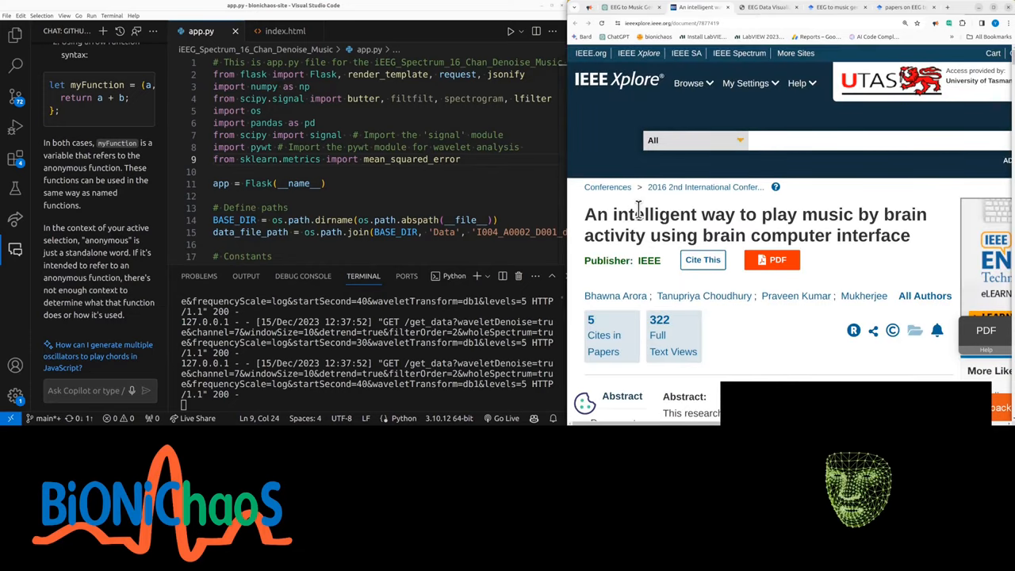
double_click(657, 214)
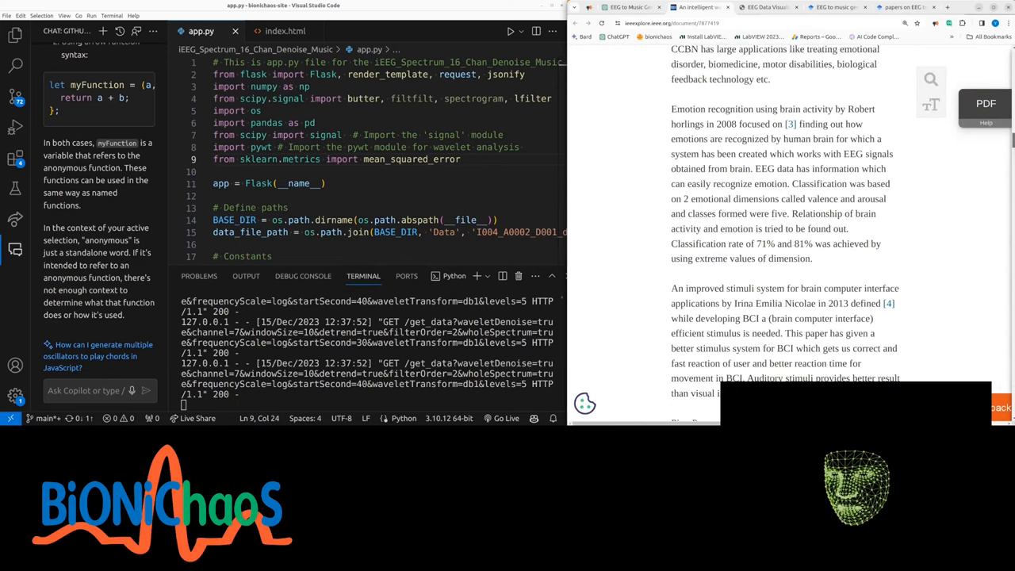
scroll("down", 3)
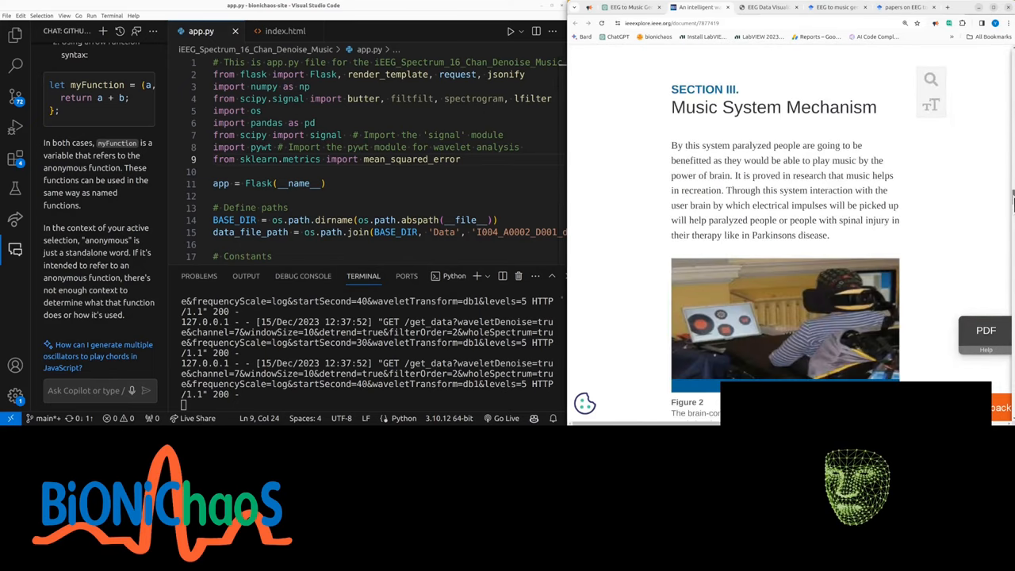
scroll("down", 3)
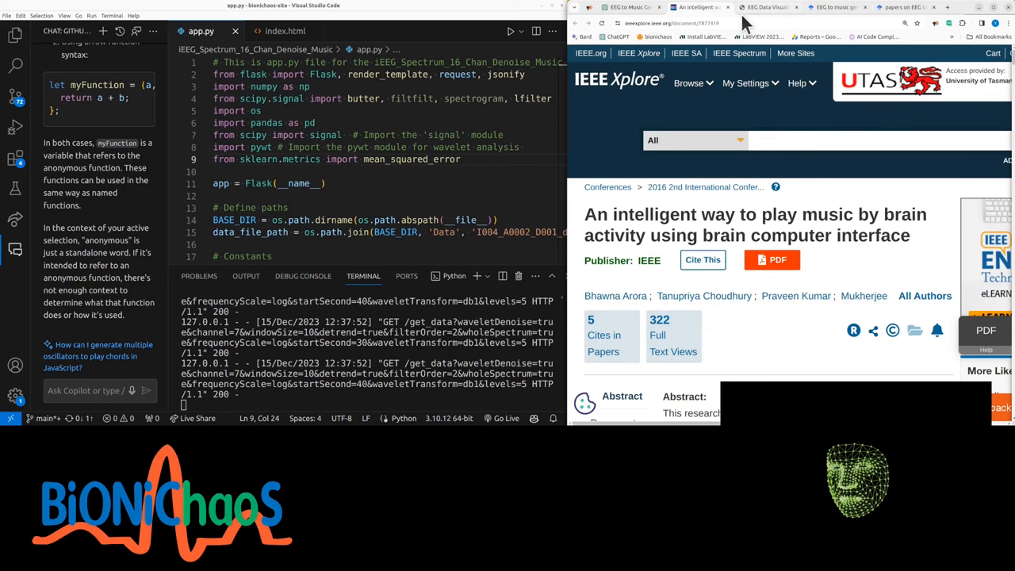
Step: Check the enabled plugins, reread ScholarAI's four-paper list to its end, and return to Google Scholar
left_click(825, 7)
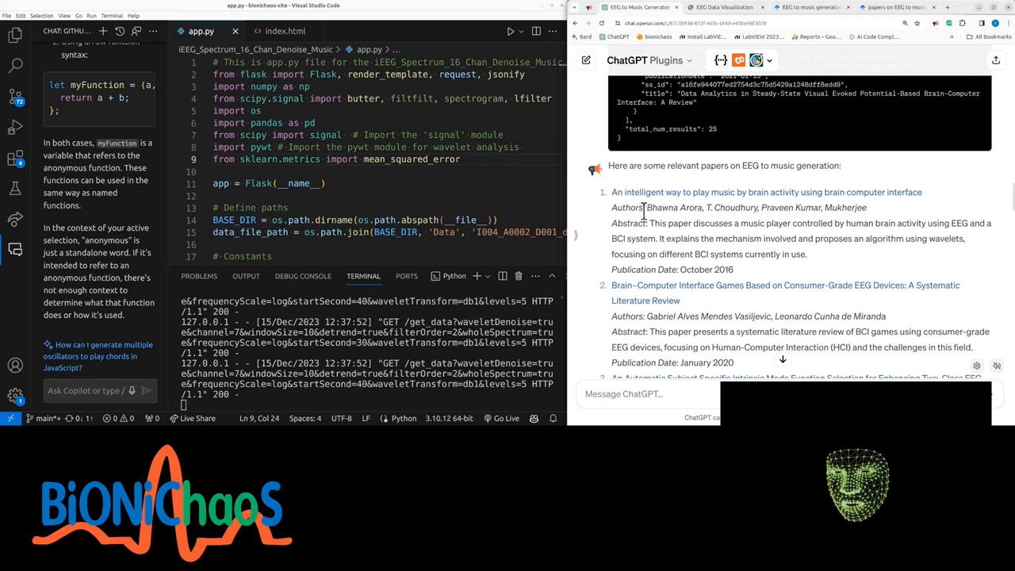
left_click(768, 60)
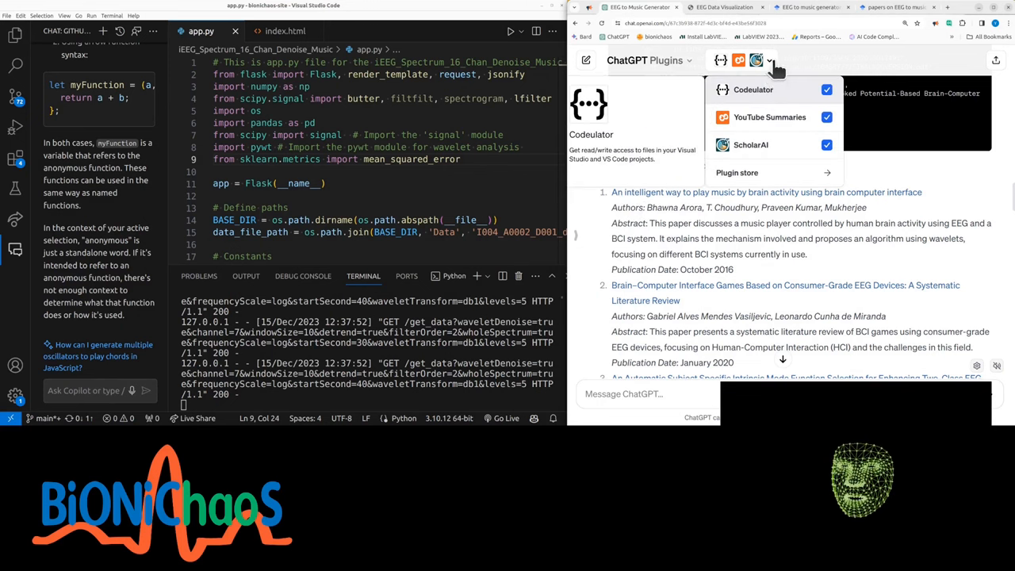
mouse_move(749, 145)
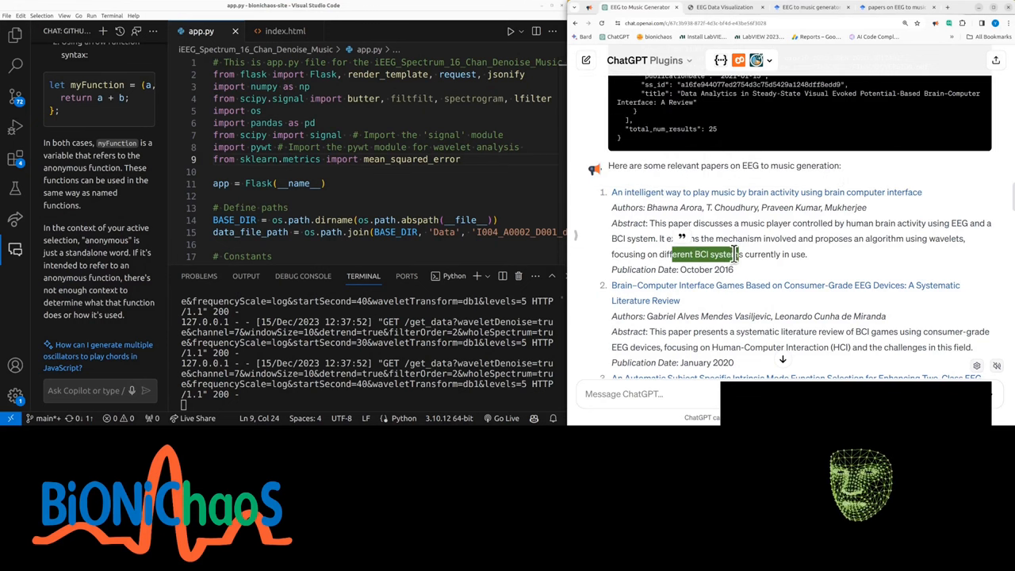
scroll("down", 3)
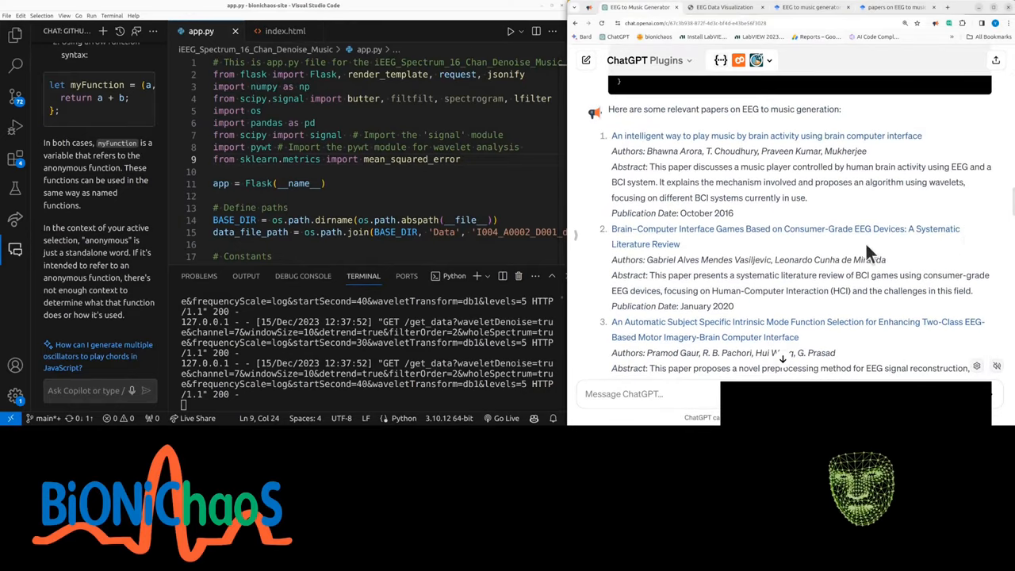
mouse_move(714, 244)
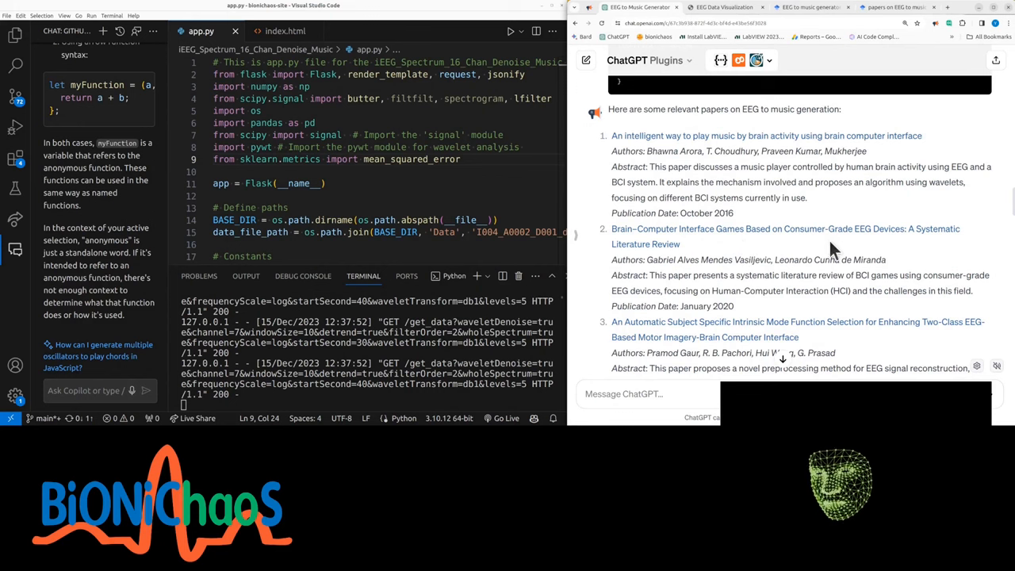
scroll("down", 3)
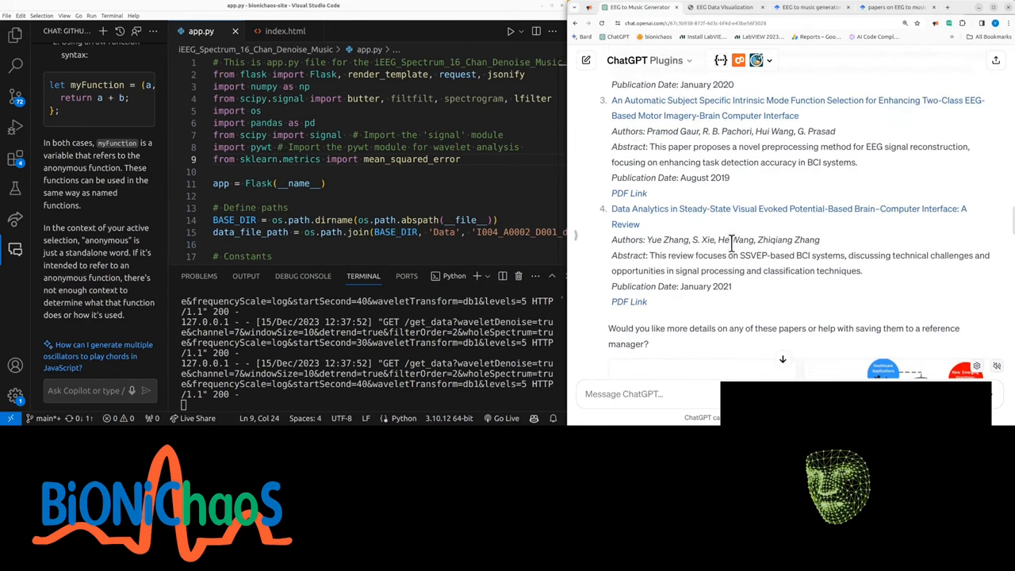
mouse_move(774, 66)
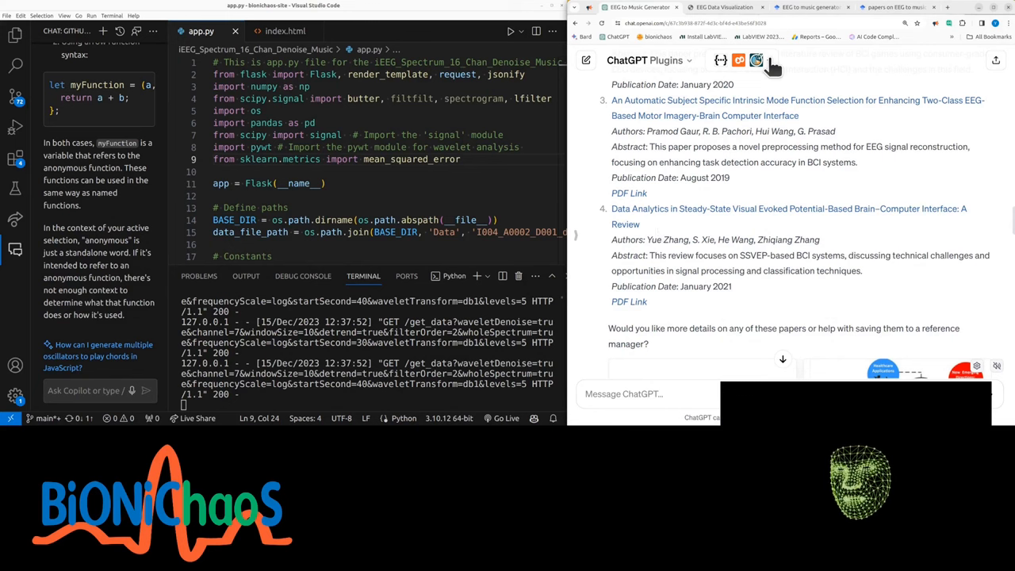
left_click(755, 61)
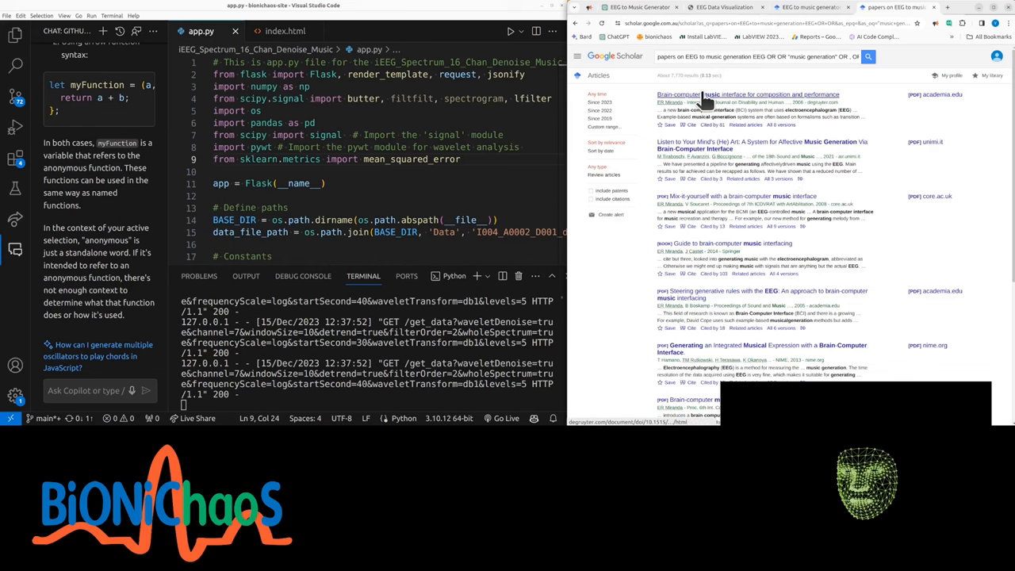
Step: Open the 'Music Generation and Emotion Estimation from EEG Signals' result and browse its PDF to the figures
left_click(745, 95)
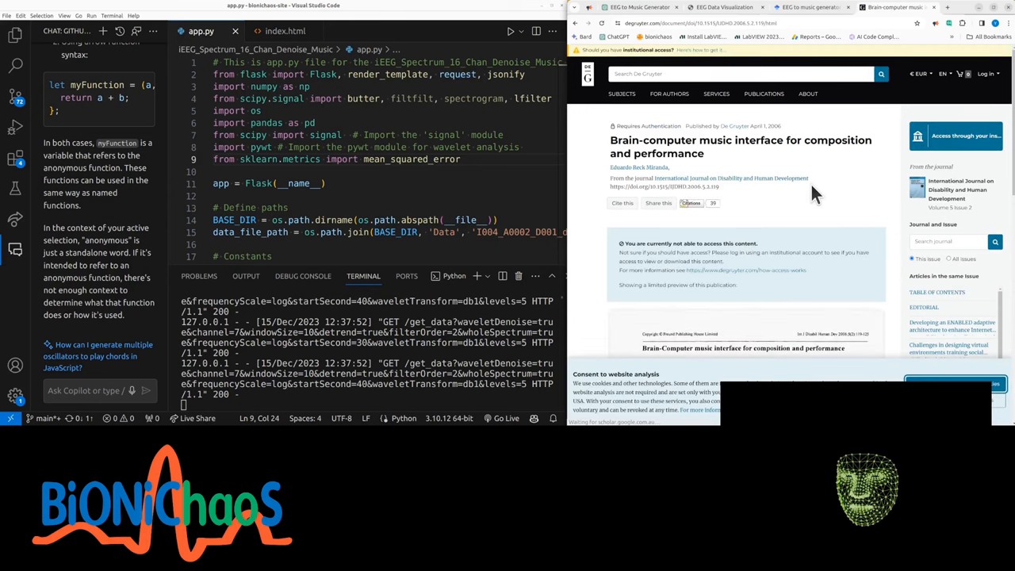
scroll("down", 3)
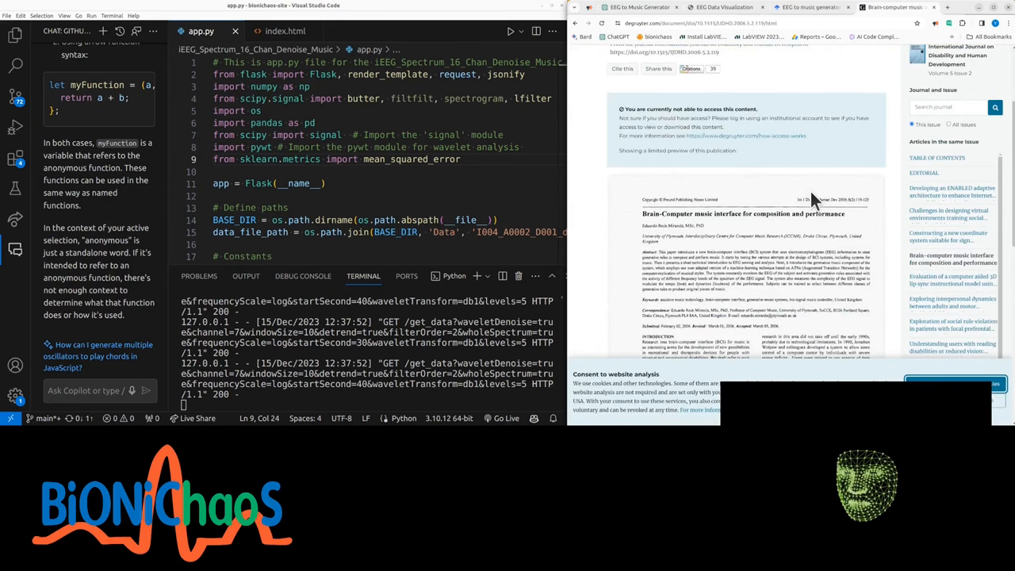
scroll("down", 3)
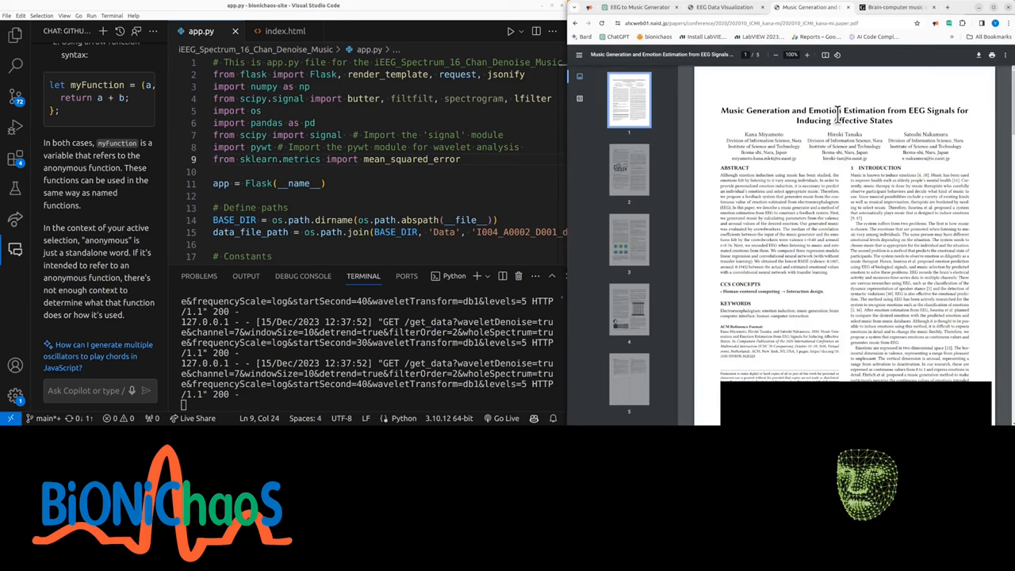
scroll("down", 3)
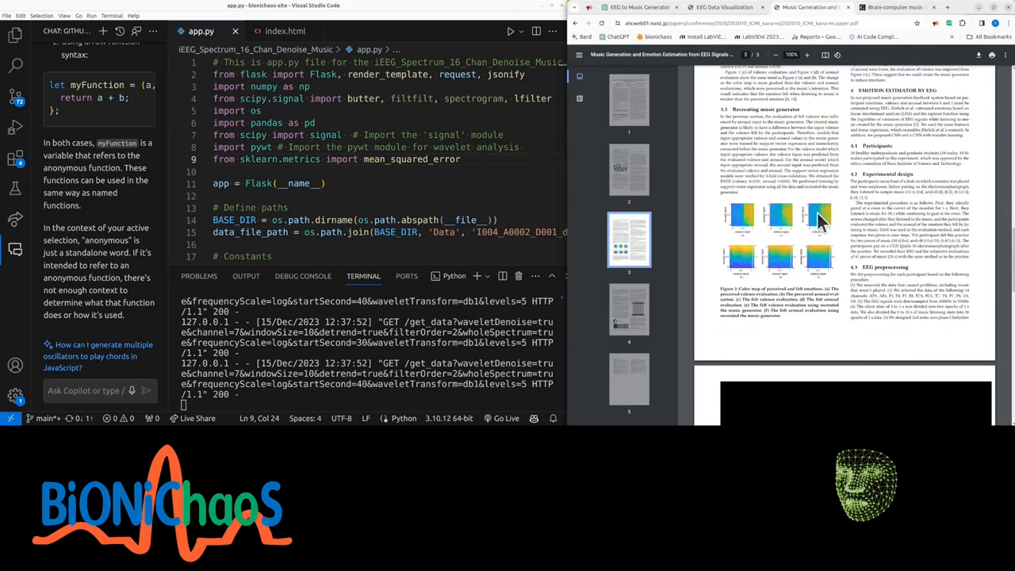
mouse_move(658, 146)
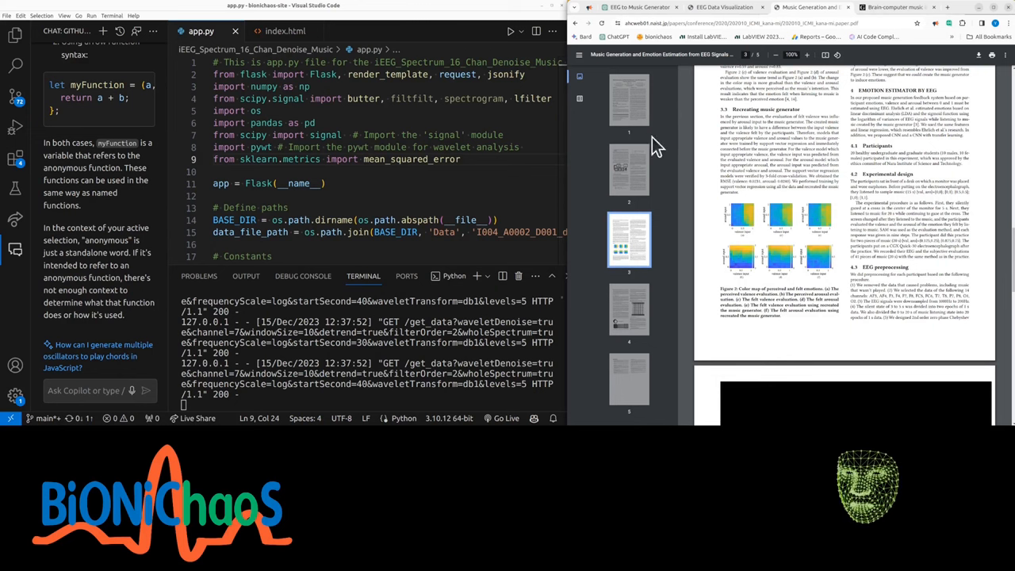